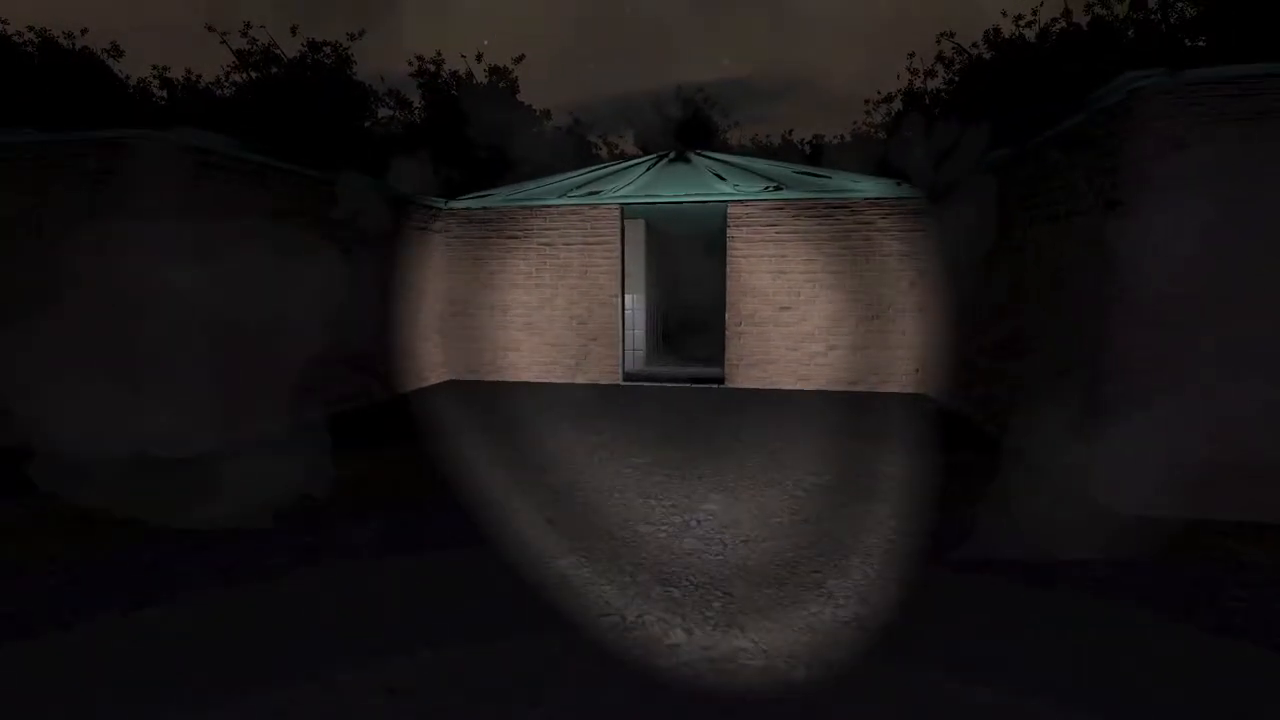
{"action": "mouse_move", "coordinate": [640, 360]}
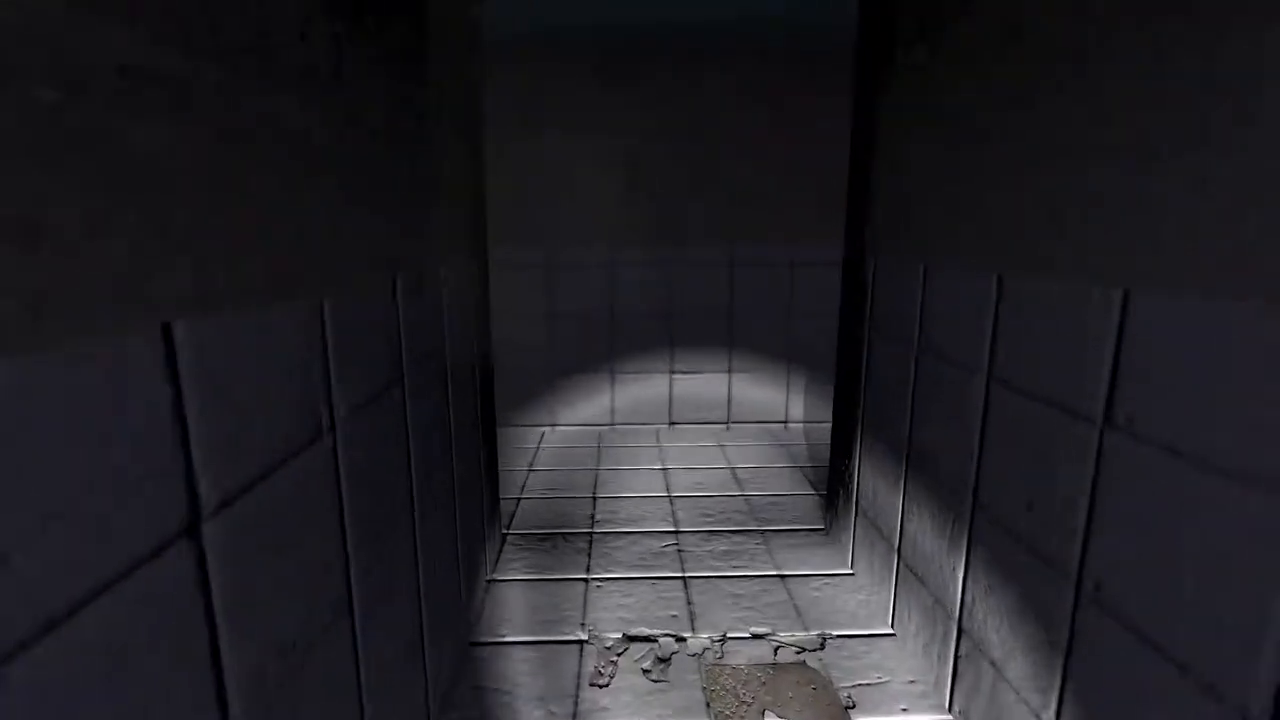
{"action": "mouse_move", "coordinate": [640, 360]}
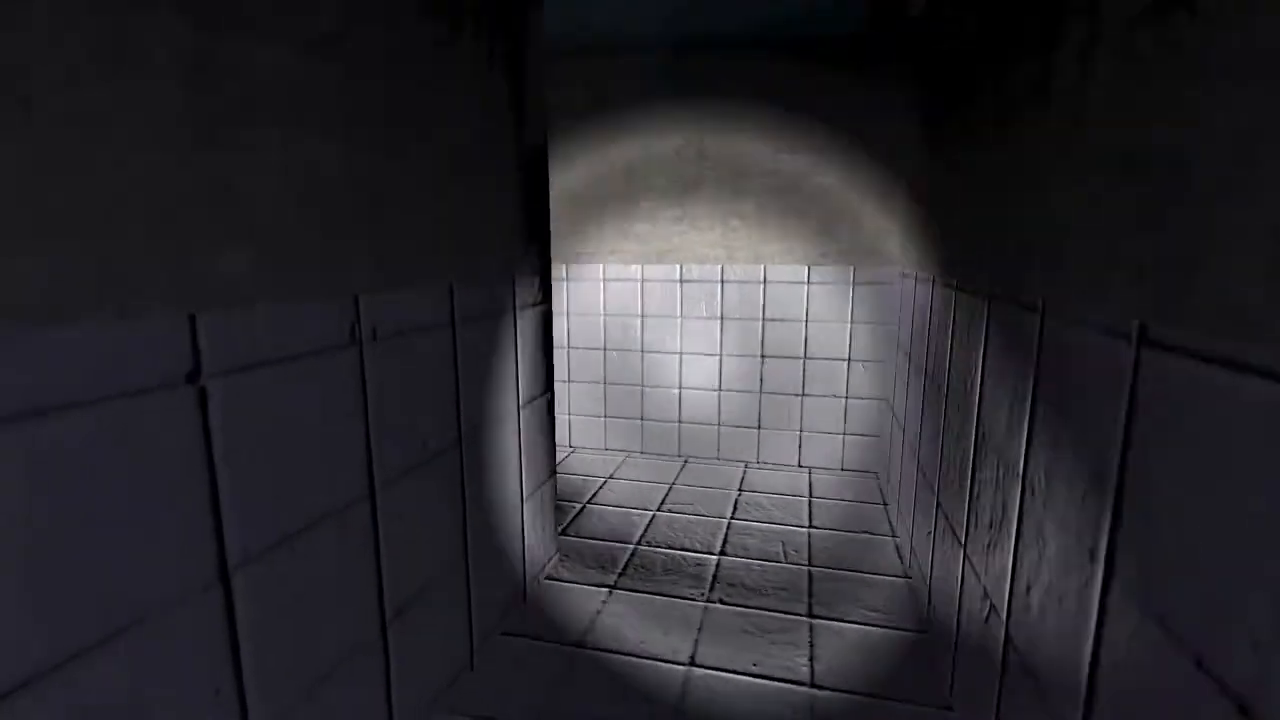